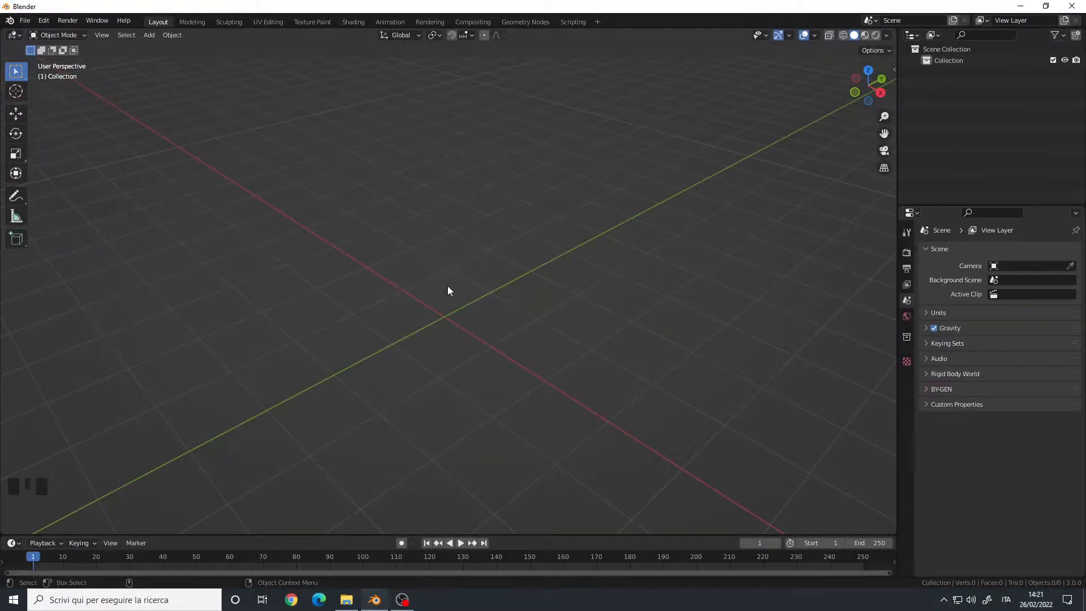
mouse_move(471, 262)
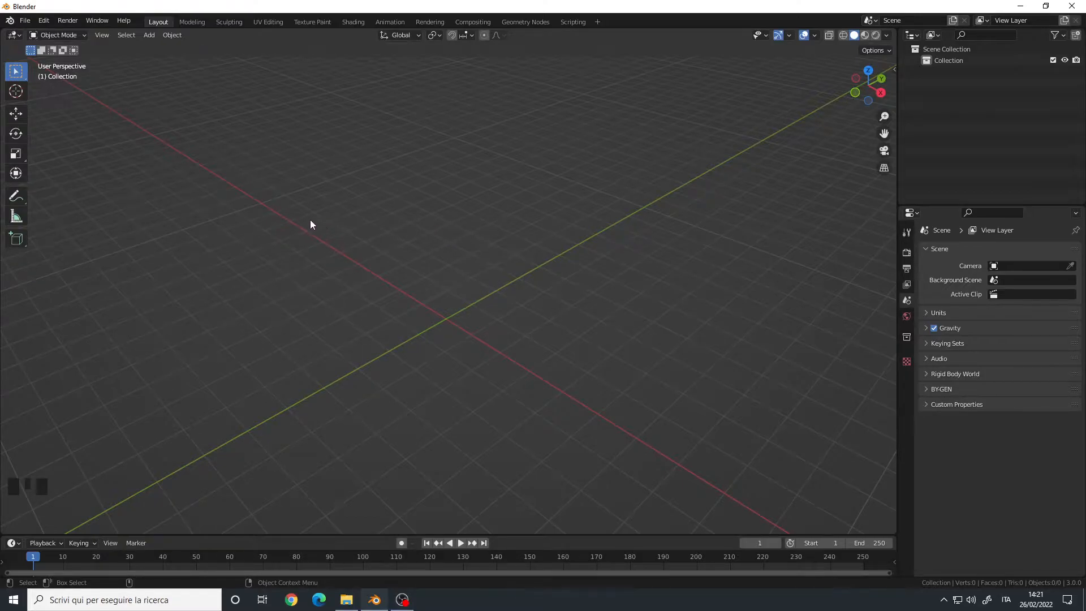
mouse_move(43, 20)
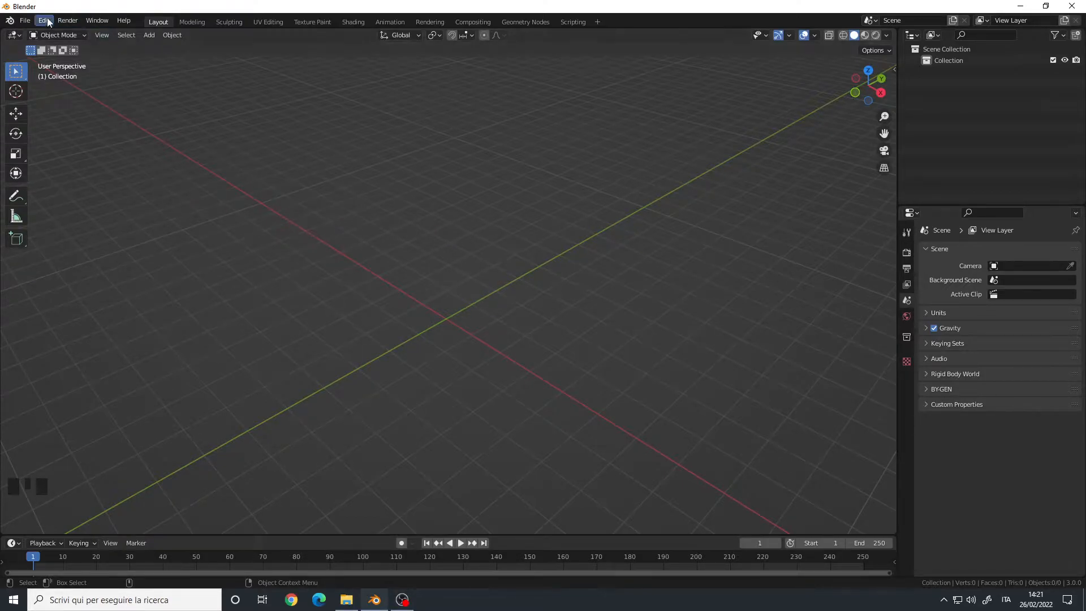
Search Preferences add-ons for 'curve' and confirm Add Curve: Extra Objects is enabled.
click(42, 20)
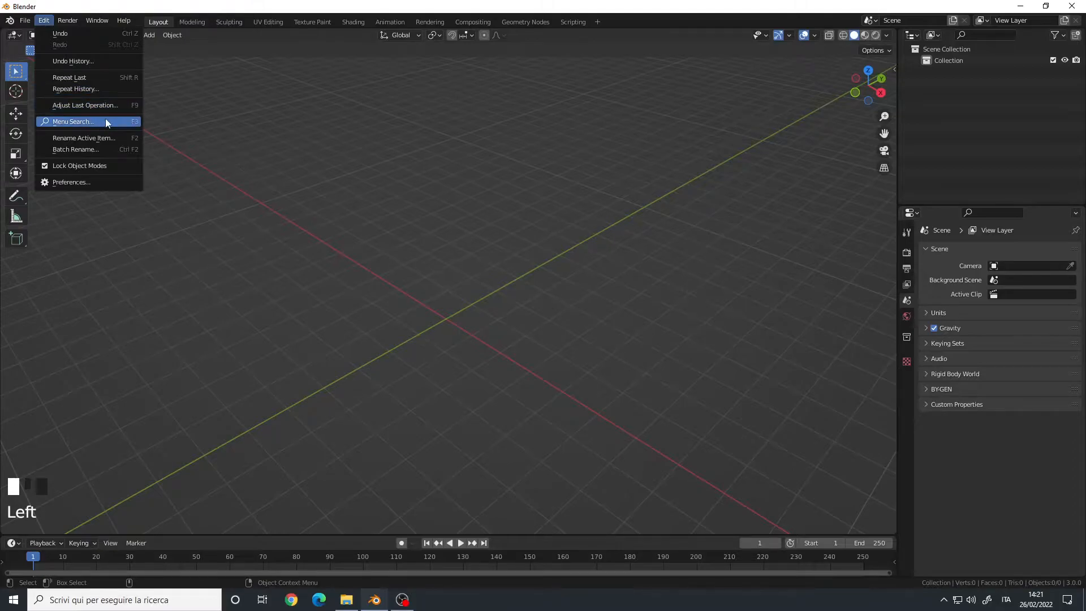
mouse_move(118, 161)
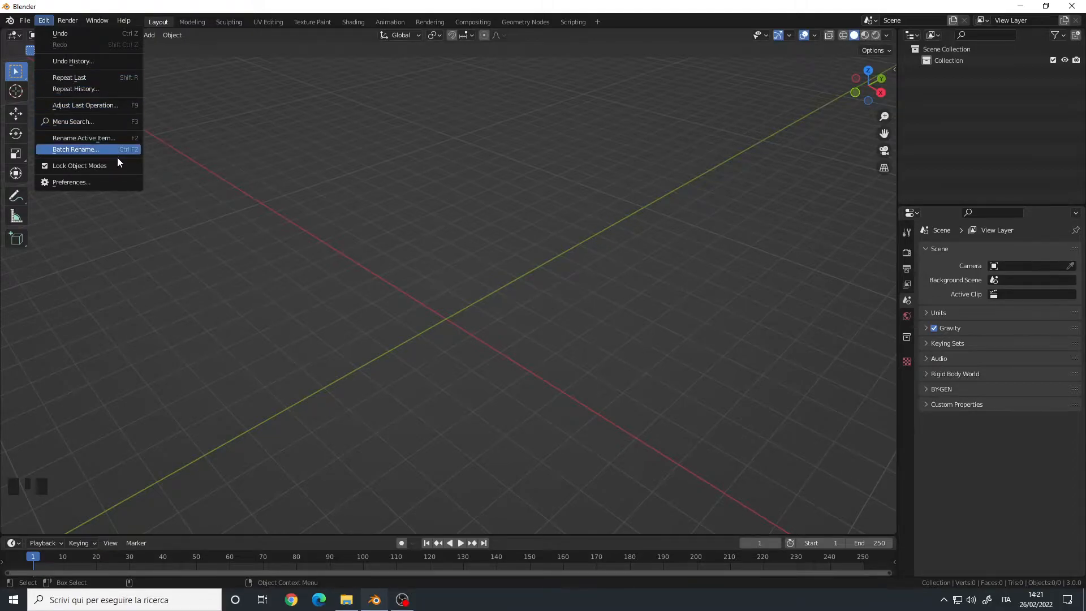
mouse_move(80, 165)
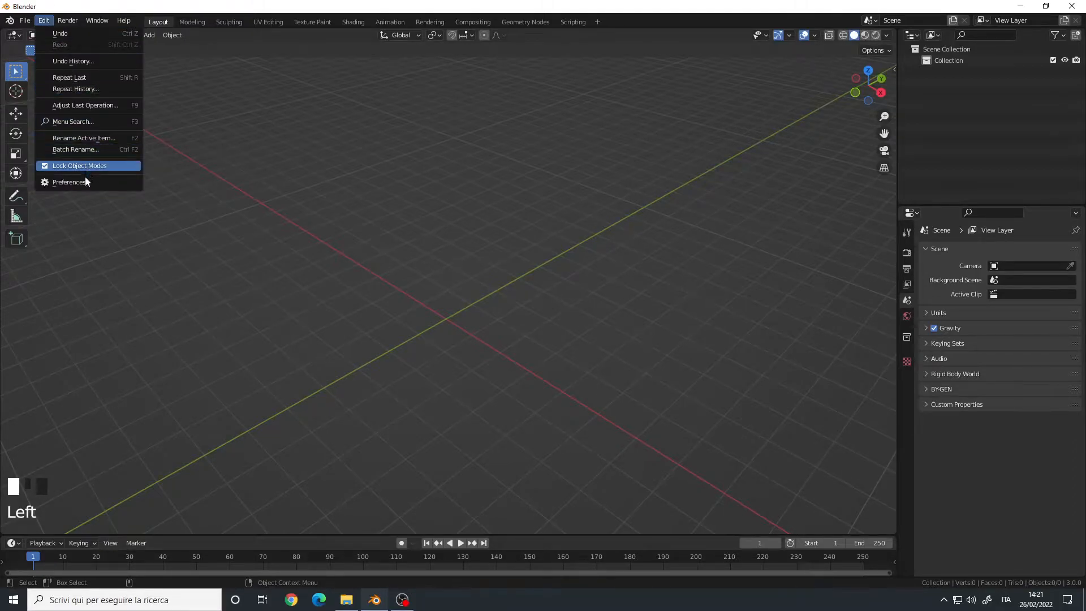
click(69, 182)
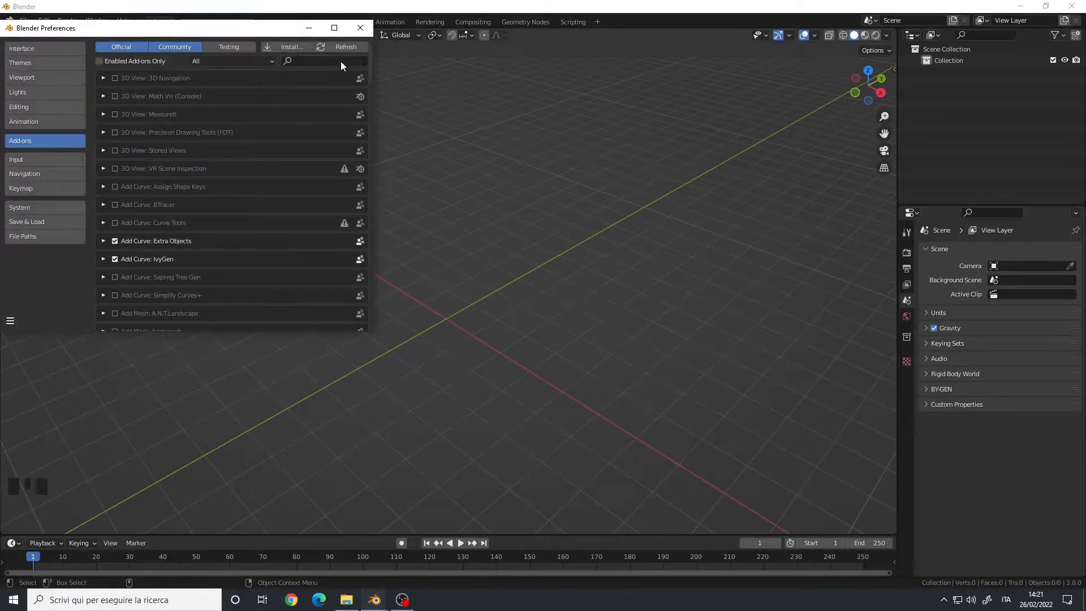
text(curve)
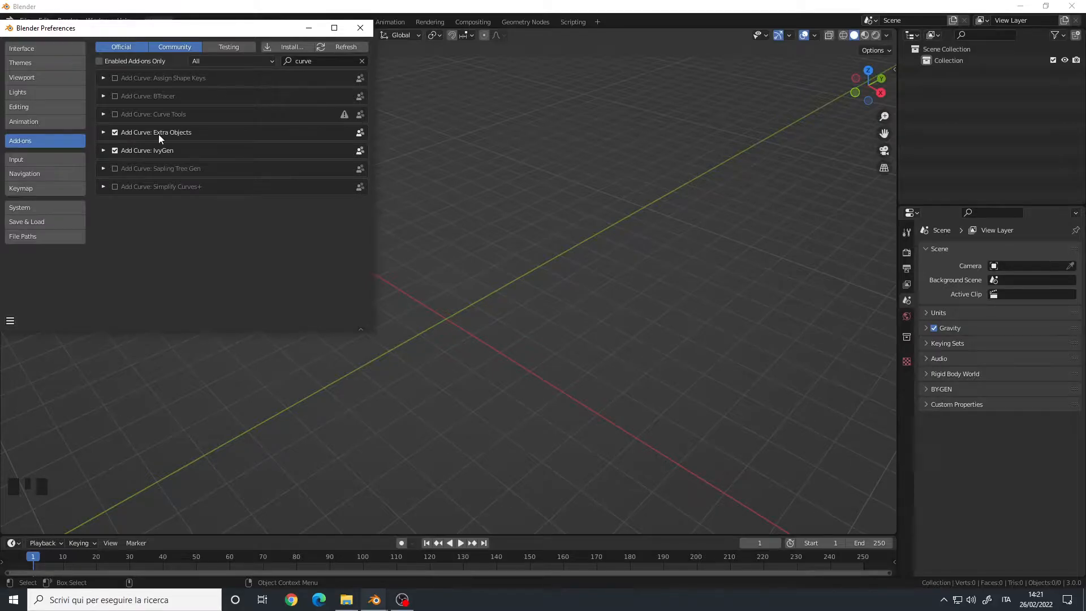
click(103, 132)
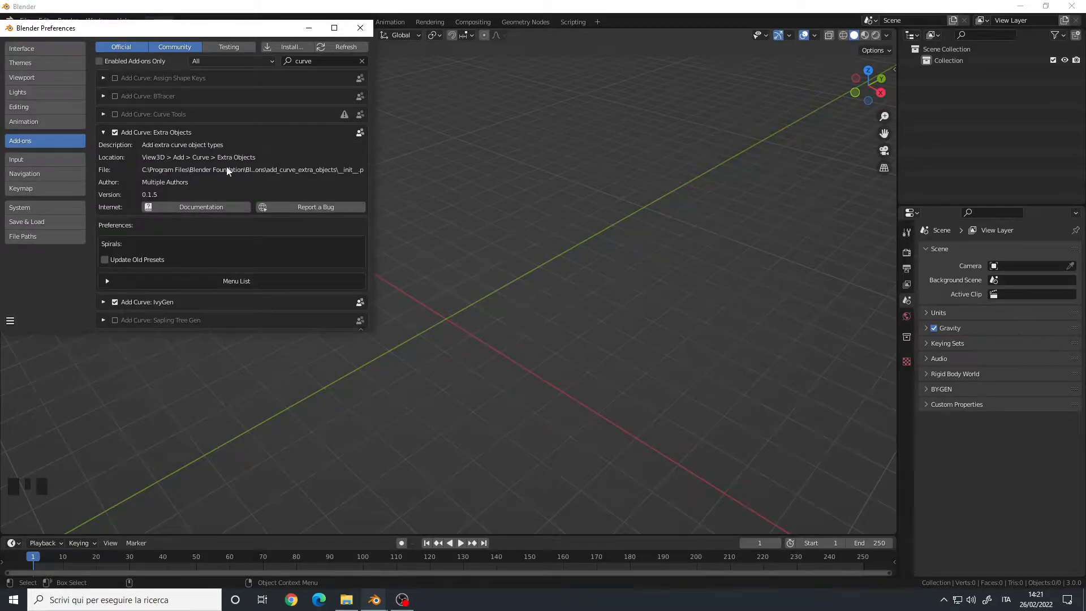
click(361, 61)
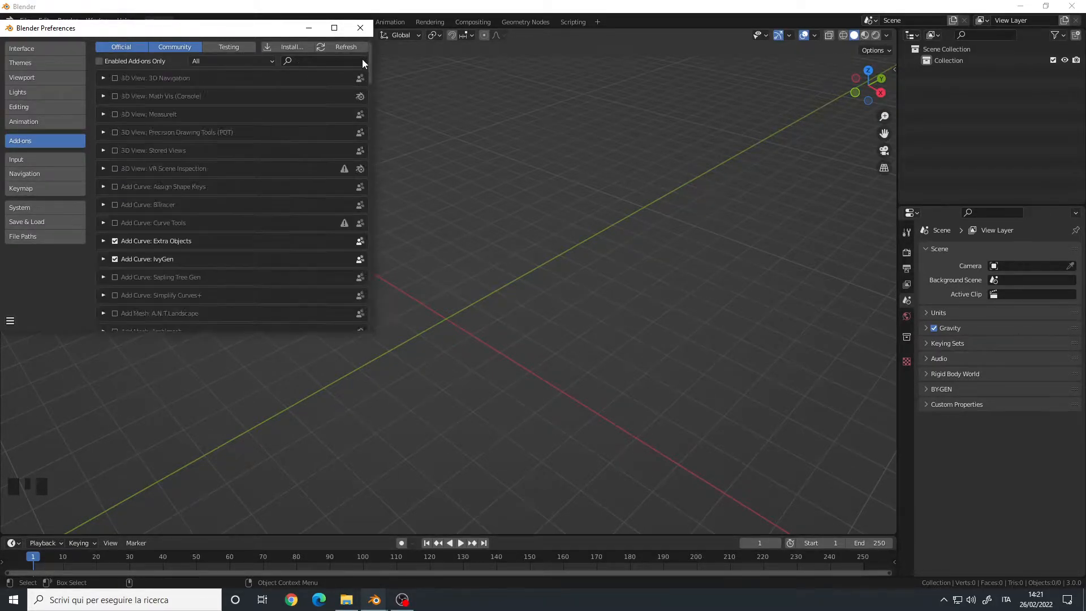
Show the Add menu's Curve submenu listing Arc, Polygon and Curve Spirals.
key(shift+a)
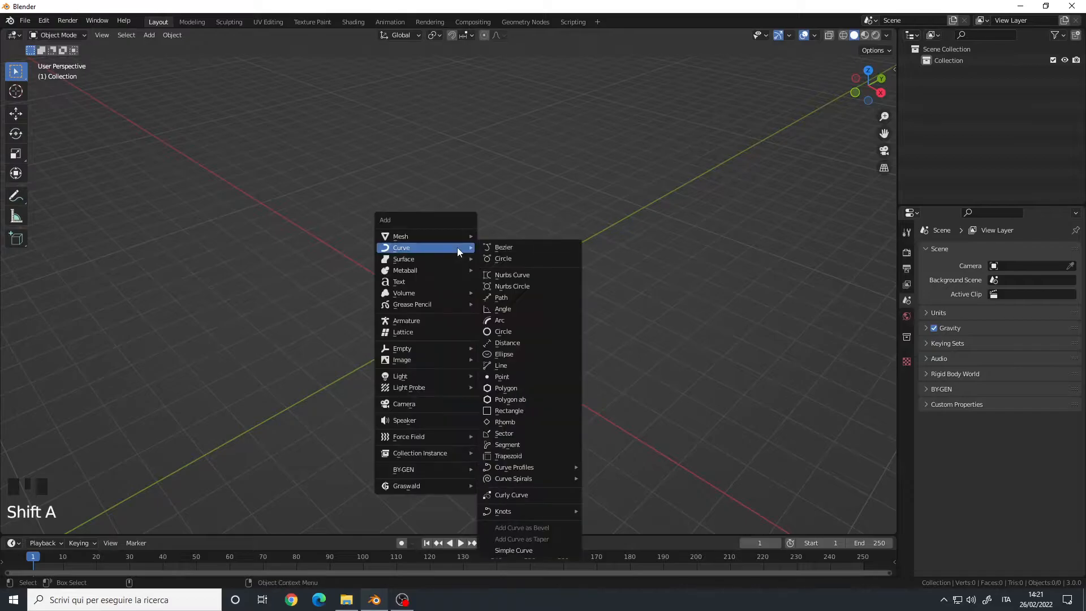
mouse_move(550, 285)
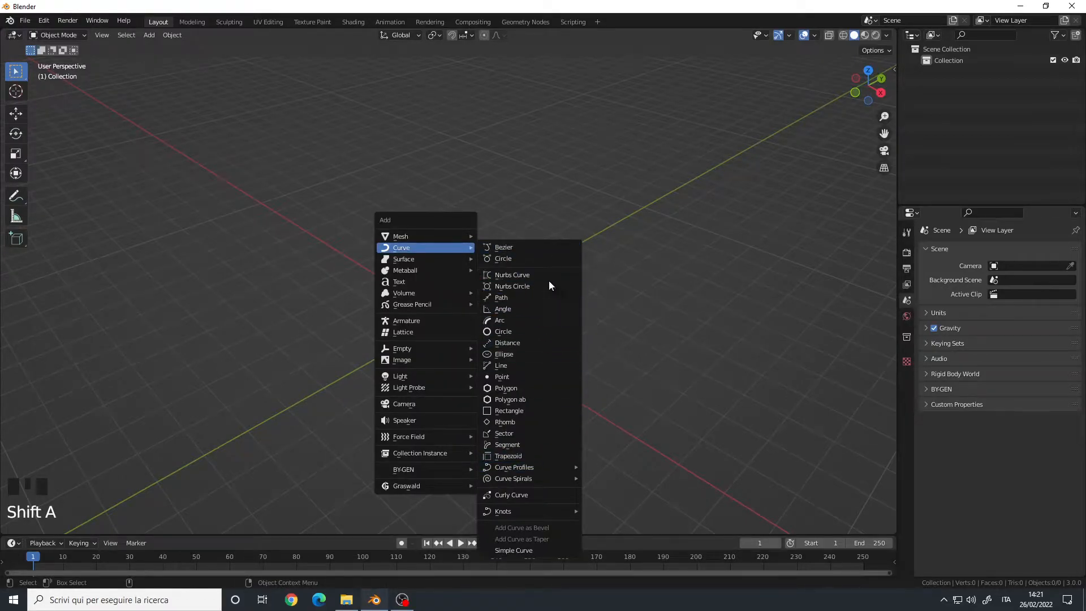
mouse_move(512, 275)
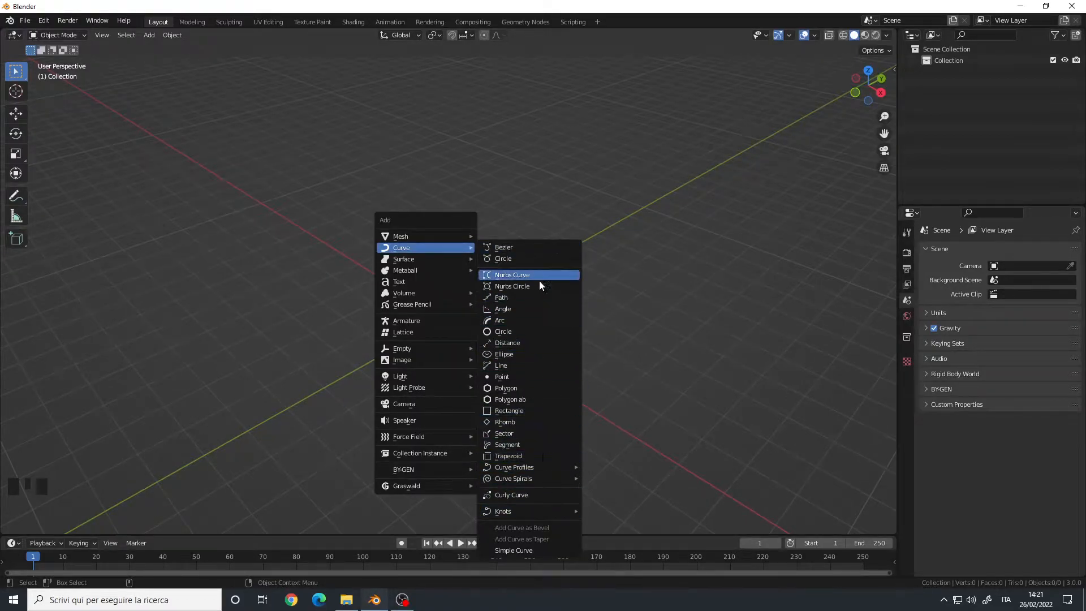
mouse_move(536, 247)
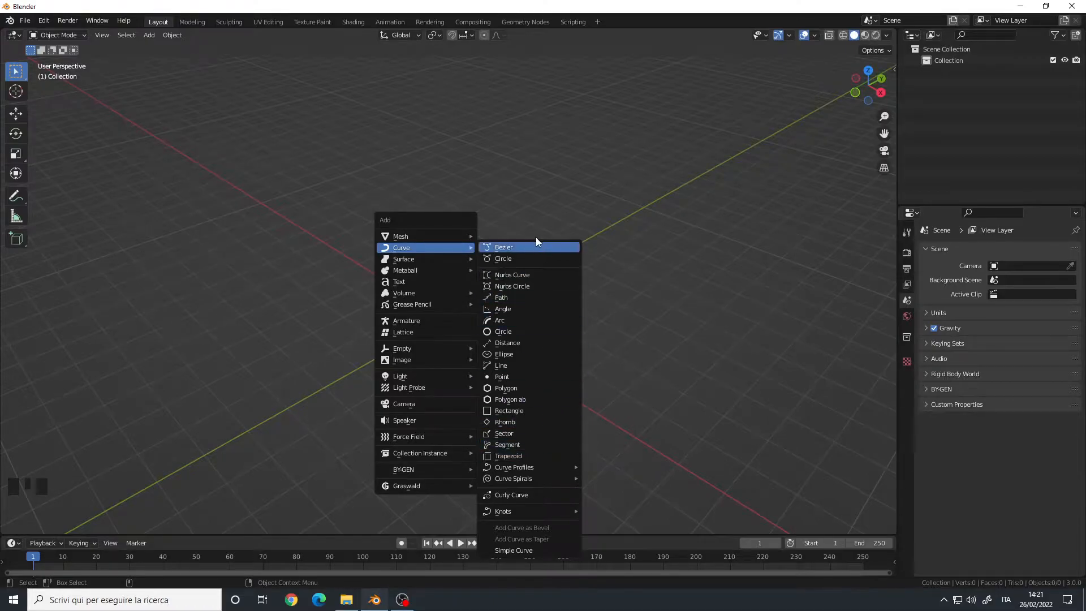
mouse_move(529, 320)
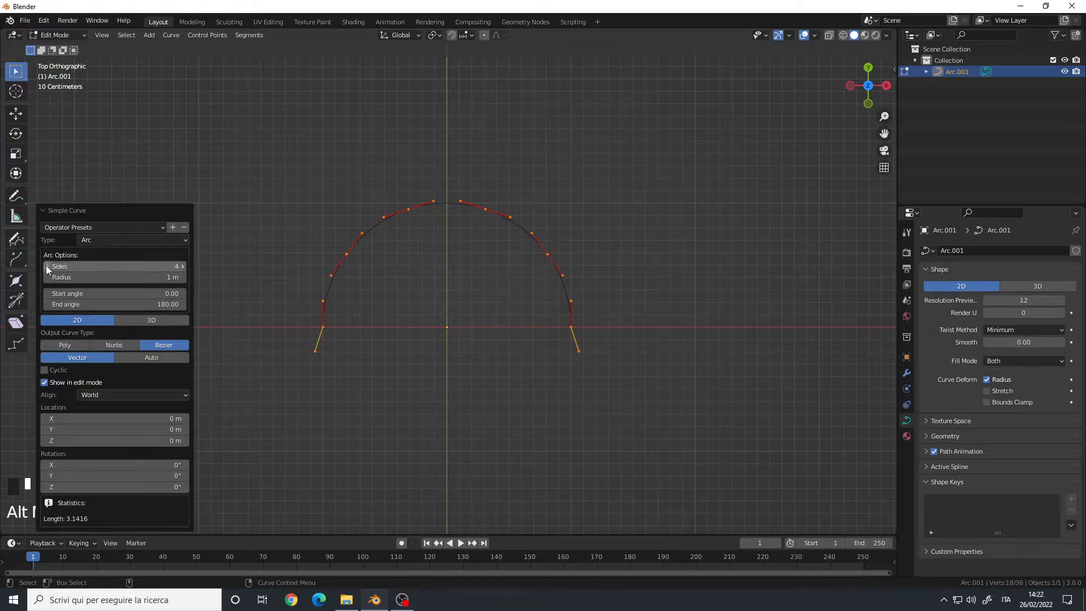
Lower the new Arc curve's Sides from 4 to 2 for a half-circle.
click(47, 266)
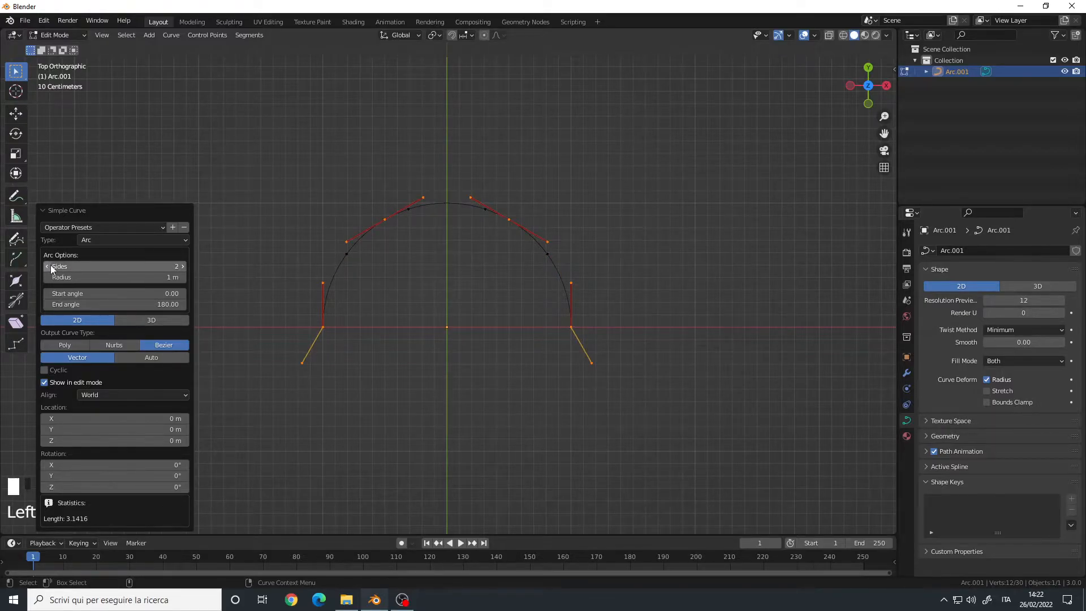
mouse_move(455, 311)
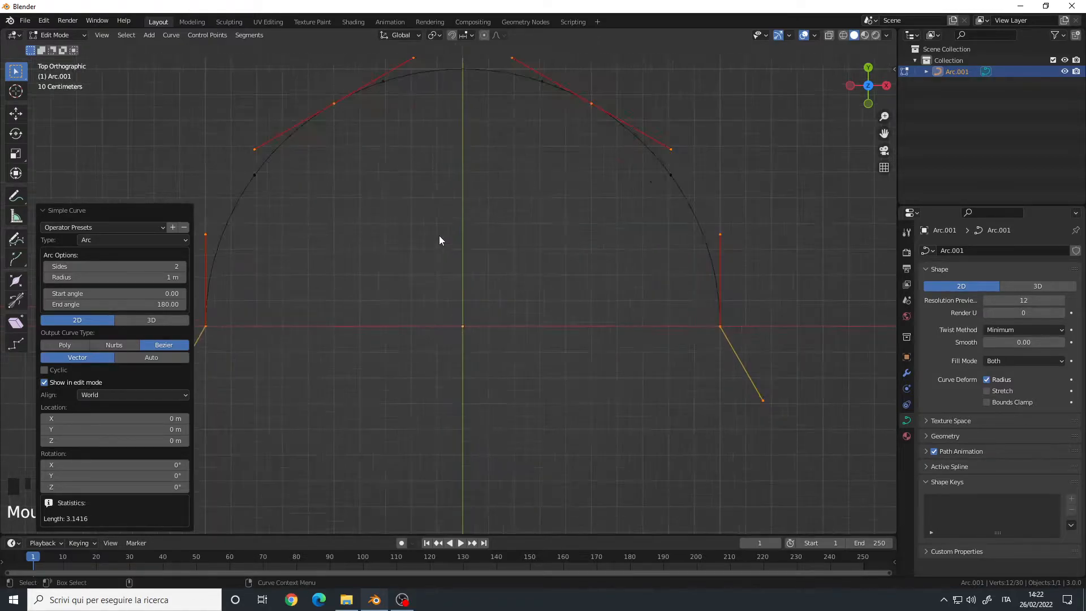
Select the arc's end points and extrude them about -1 m along Y into legs.
scroll(down, 3)
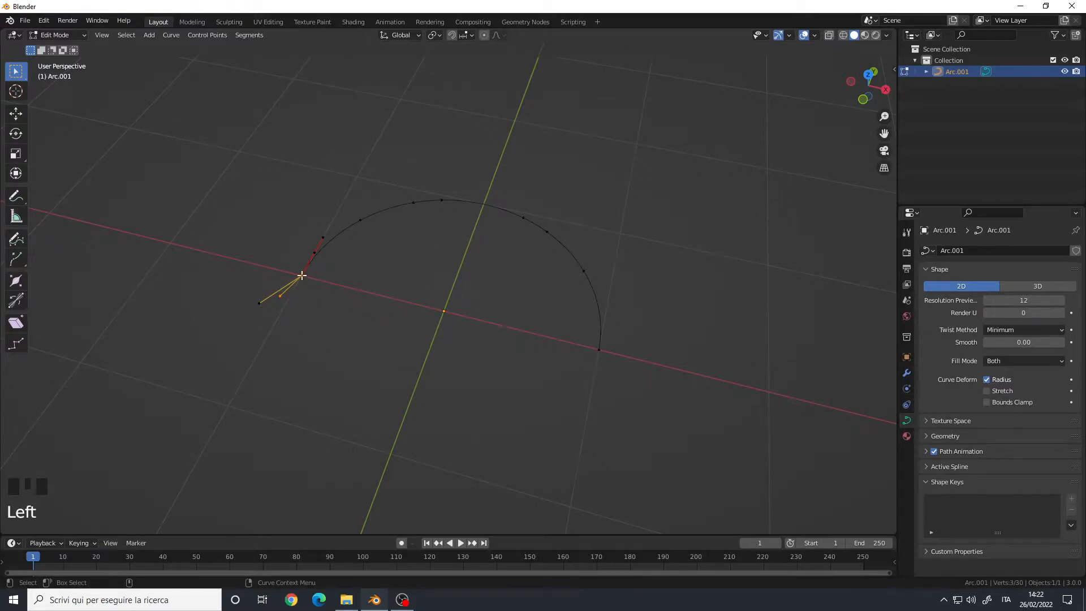
click(599, 350)
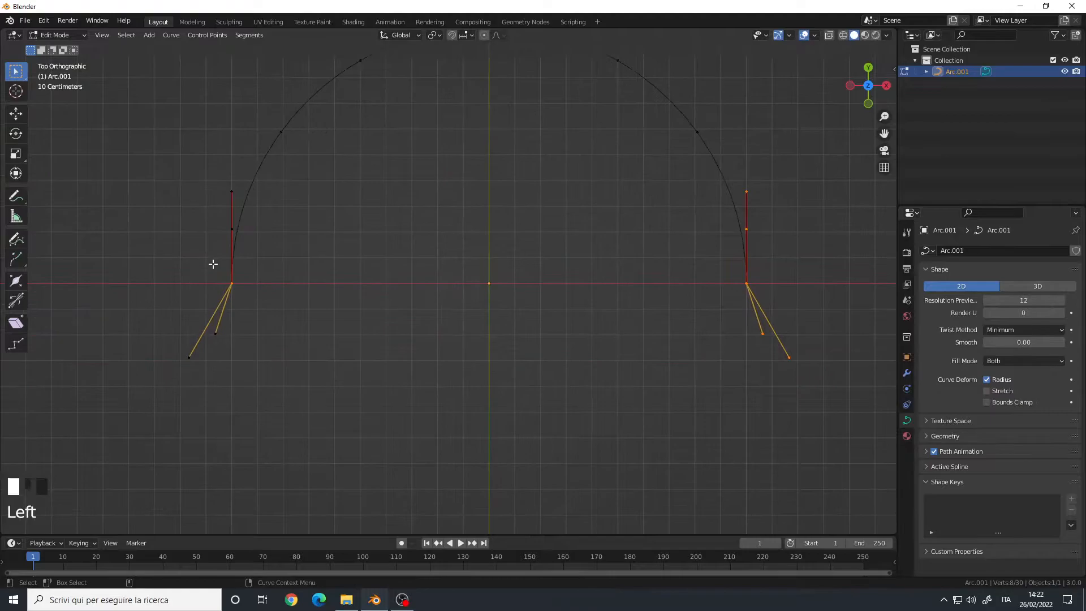
scroll(down, 3)
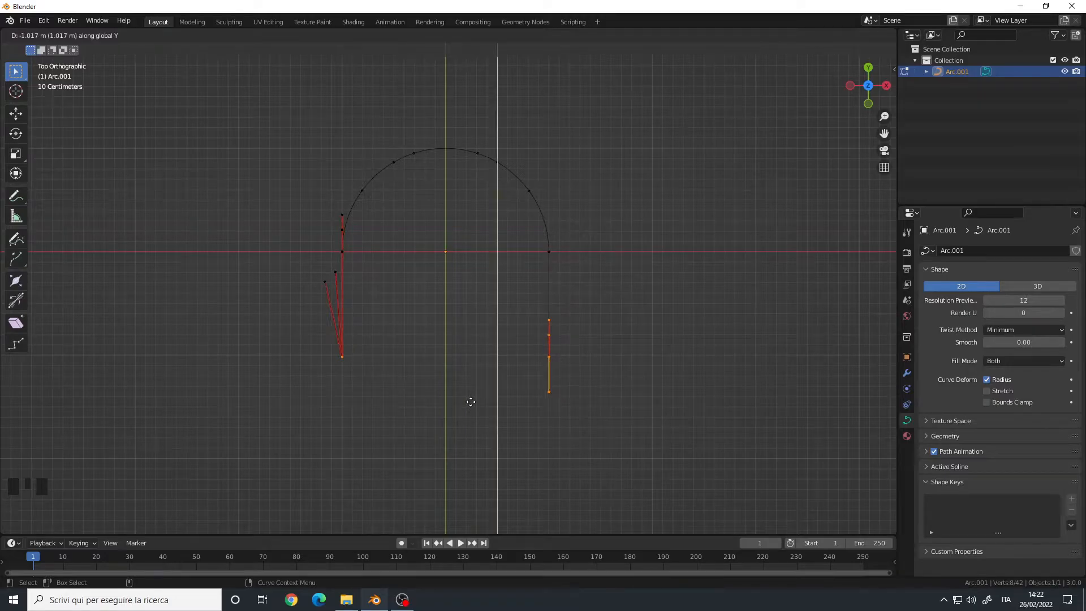
mouse_move(463, 70)
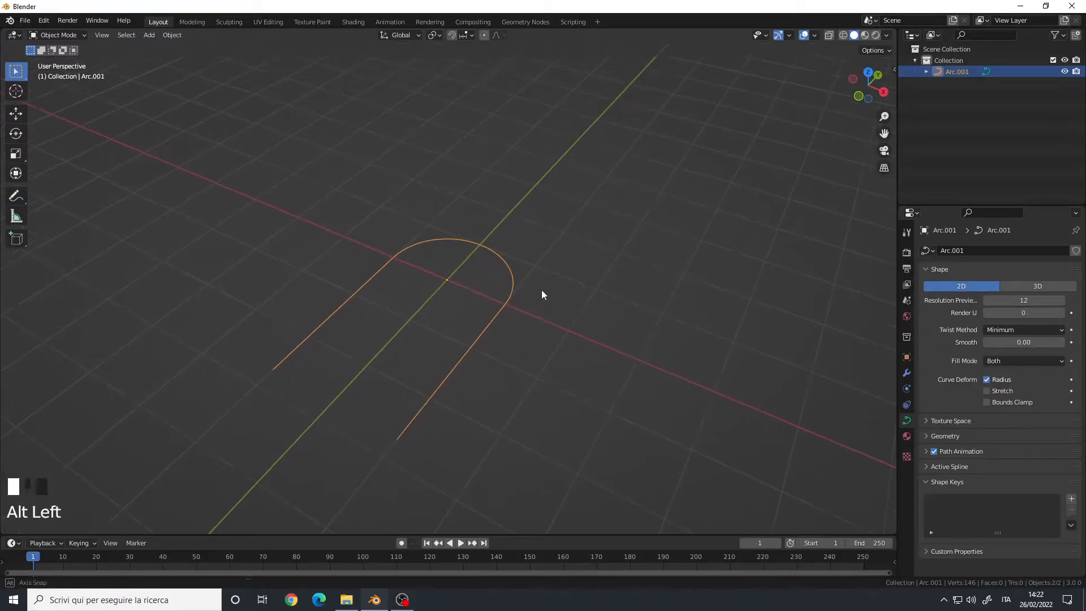
Rotate the U-shaped curve 90° around X so it stands upright.
key(r)
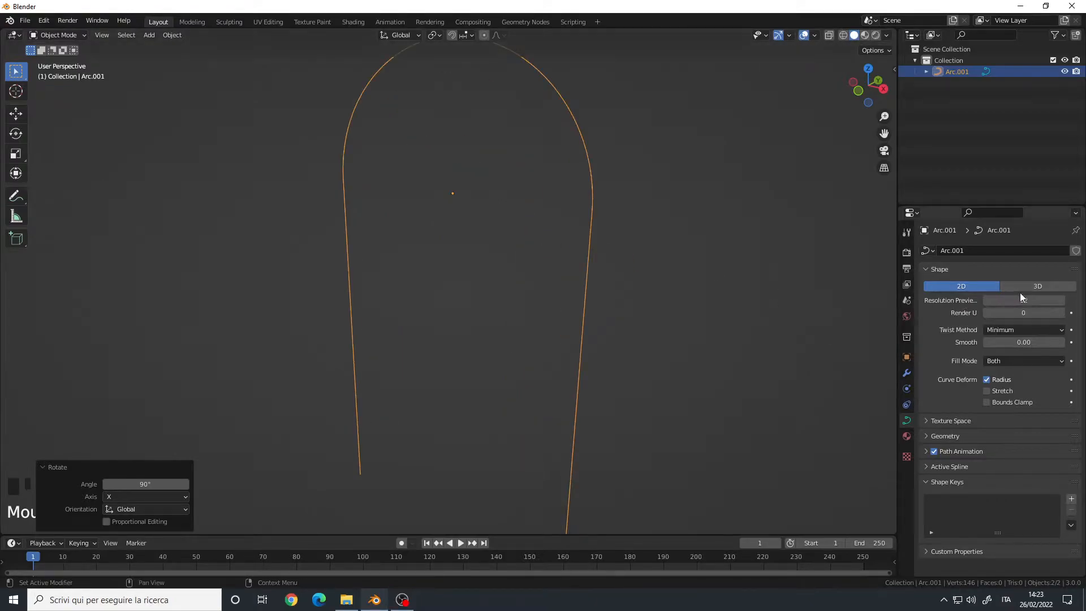
Set the curve's Geometry Extrude to 1.52 m and Bevel Depth to 0.39 m.
click(944, 435)
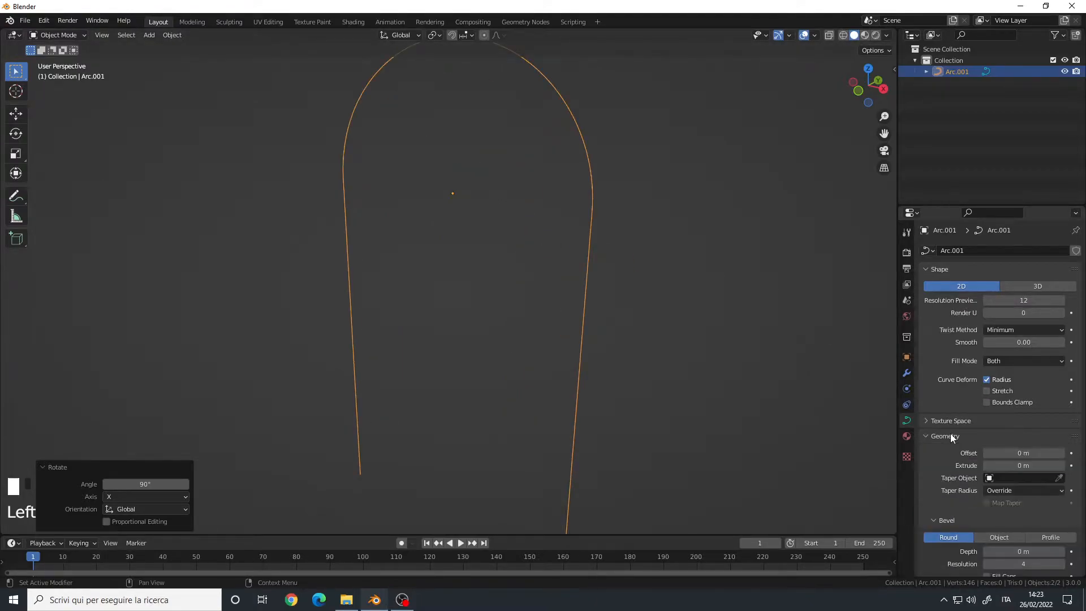
scroll(down, 3)
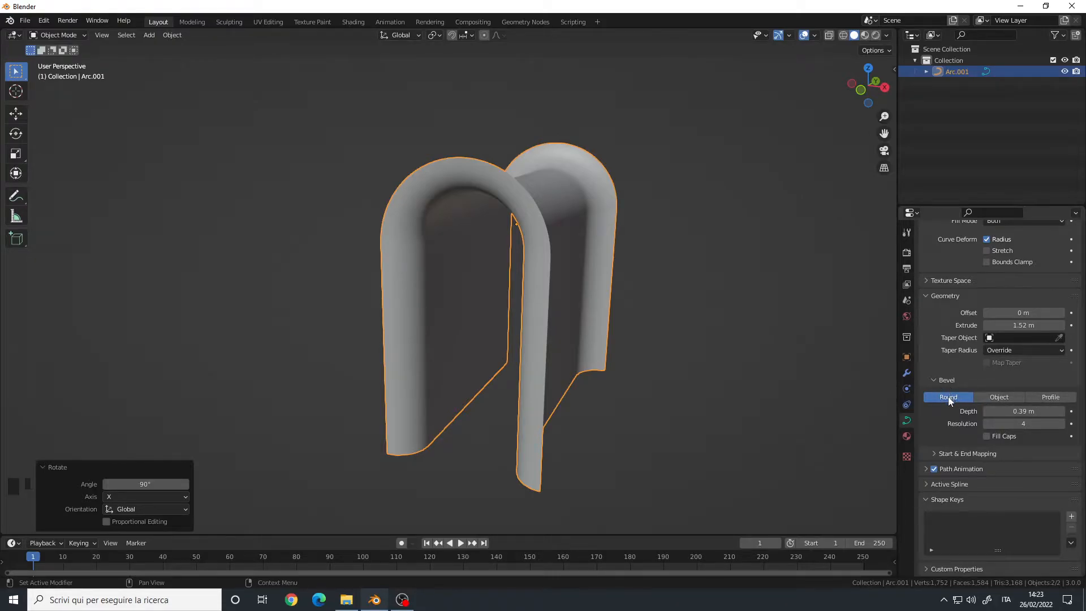
Switch the bevel to a custom profile, reshape it, and raise Resolution to 32.
click(1049, 397)
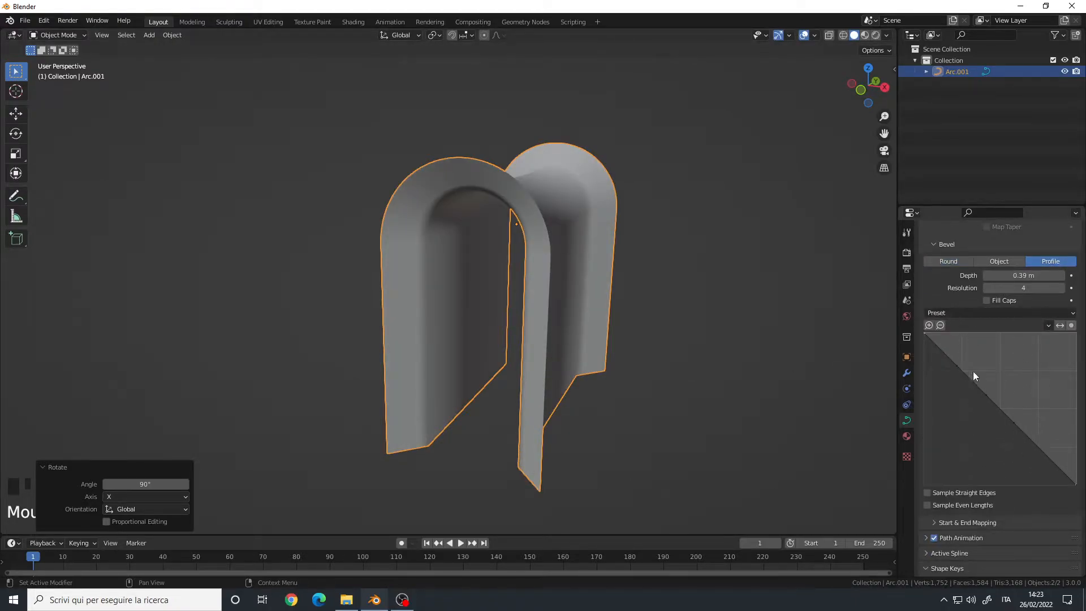
scroll(up, 3)
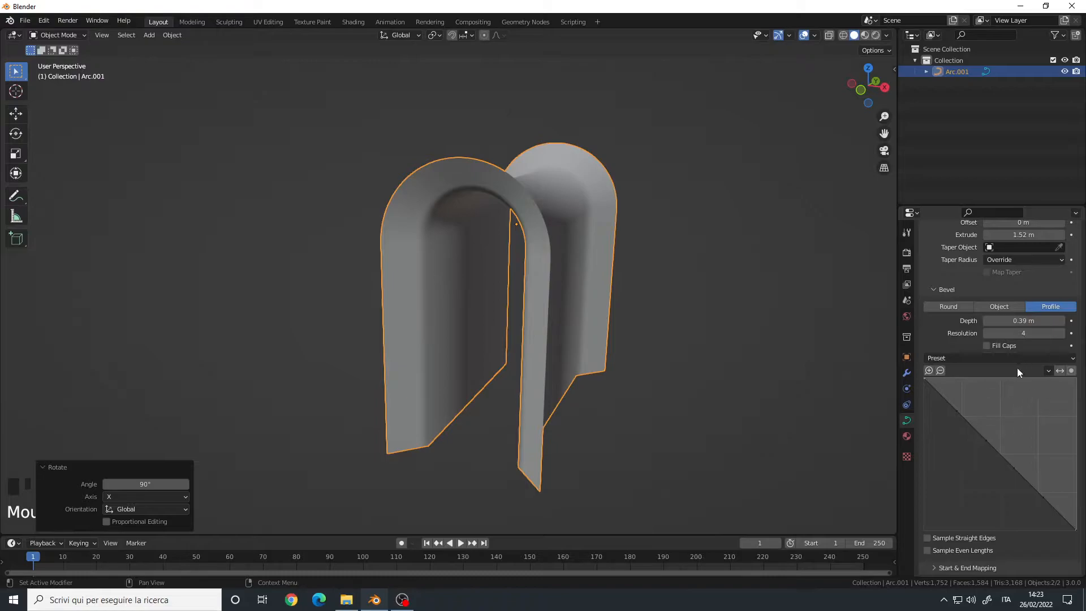
scroll(down, 3)
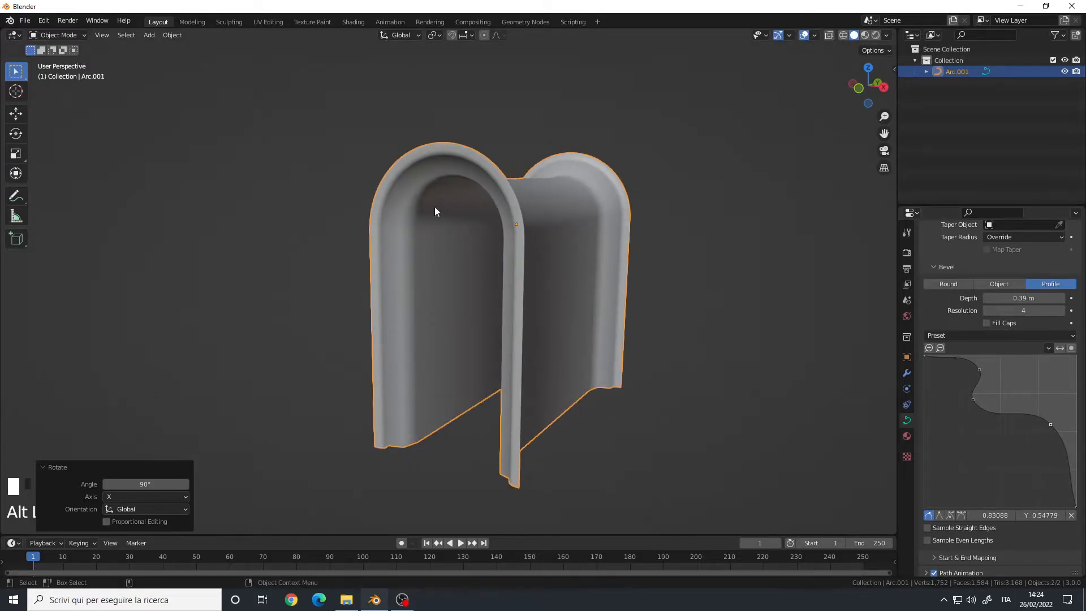
mouse_move(640, 290)
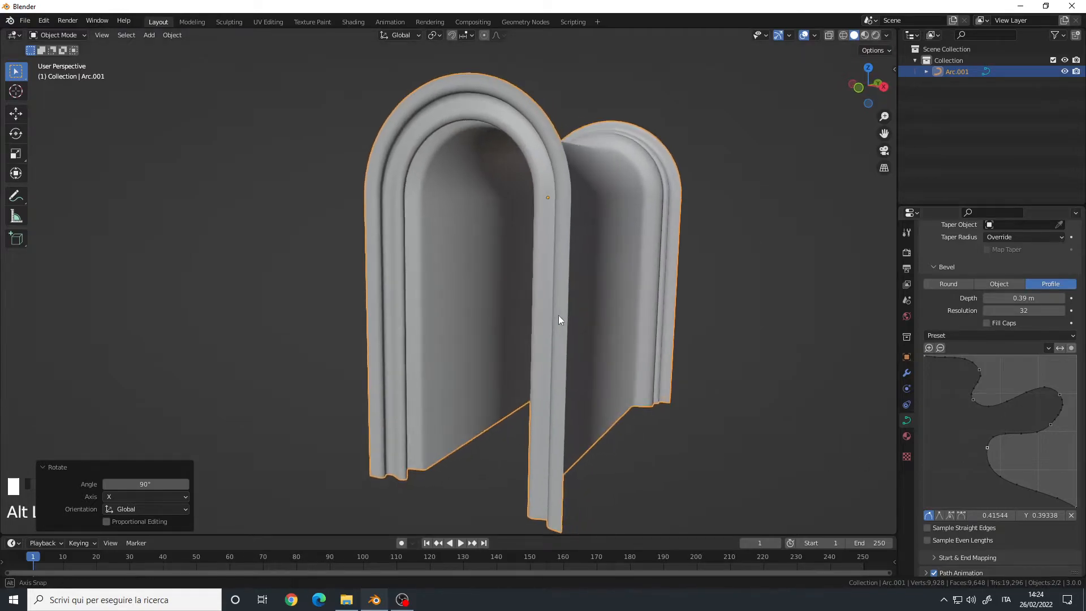
Apply the Cornice Molding bevel profile preset and zoom in to inspect it.
click(999, 336)
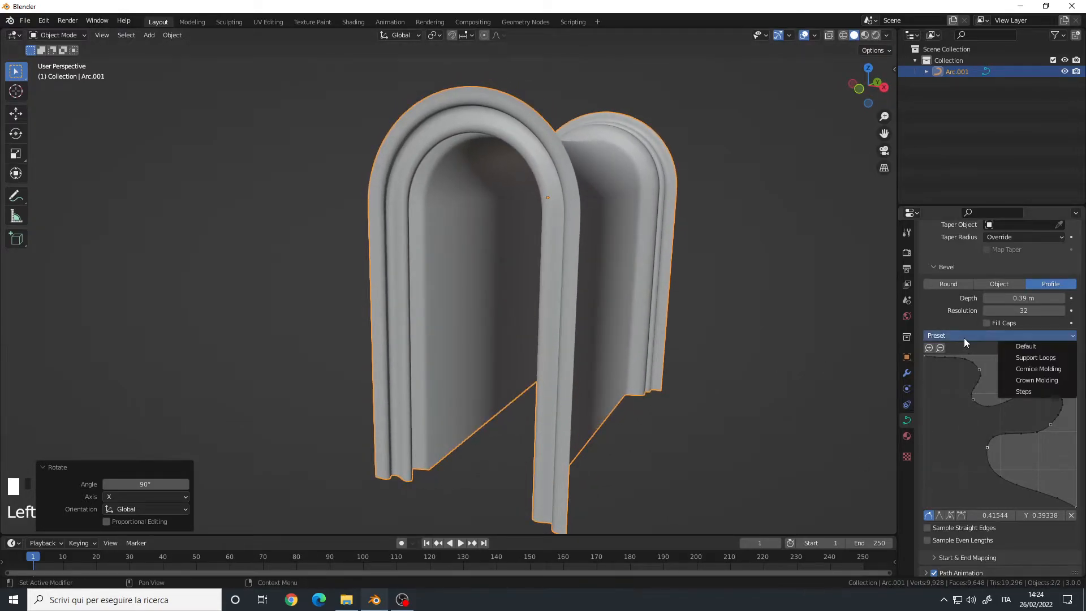
mouse_move(1036, 368)
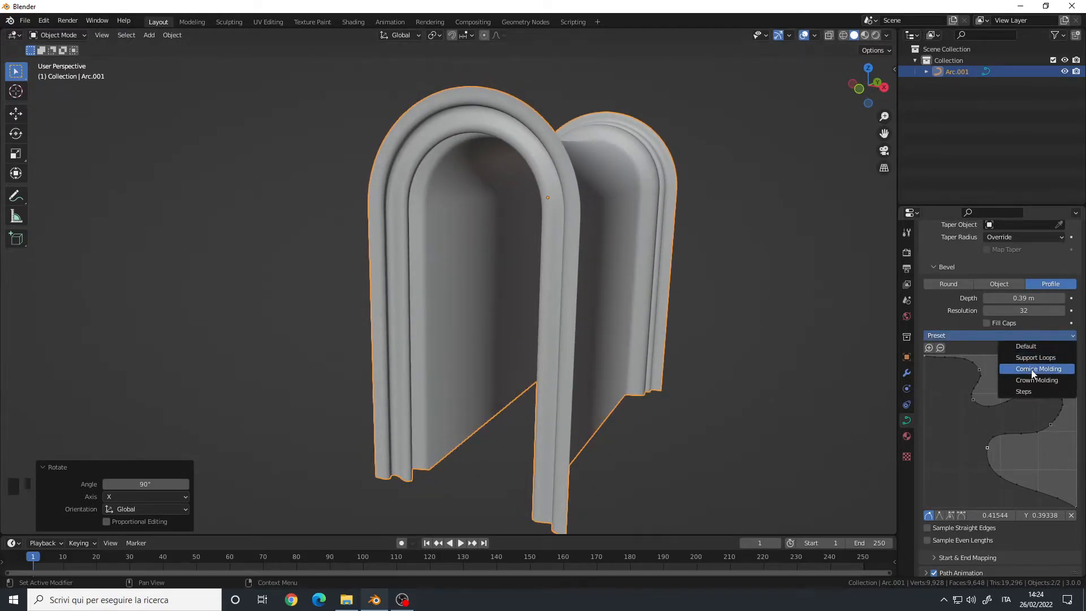
click(1036, 368)
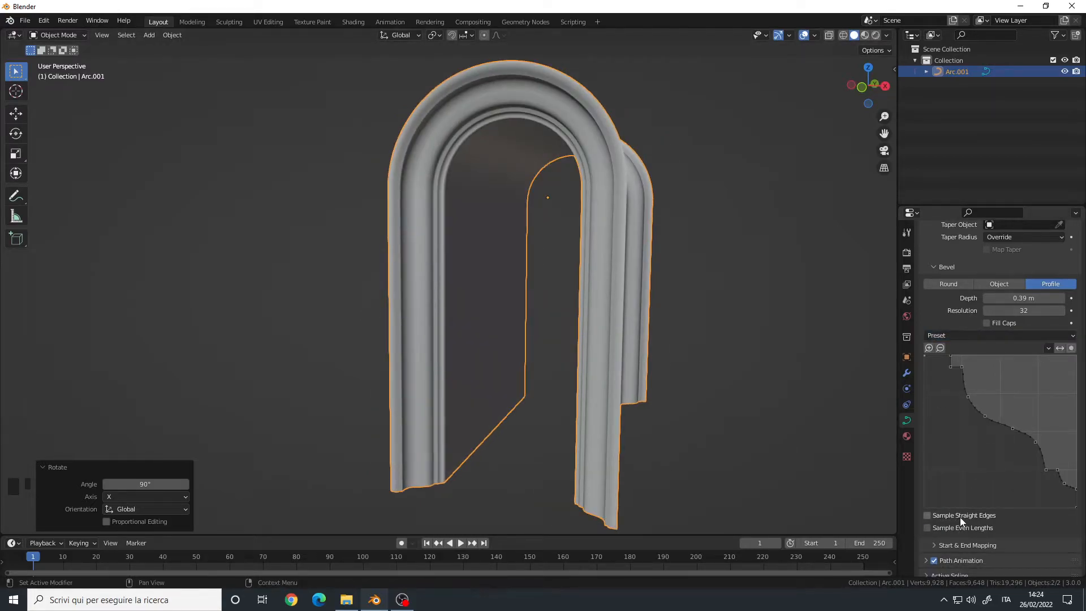
click(926, 515)
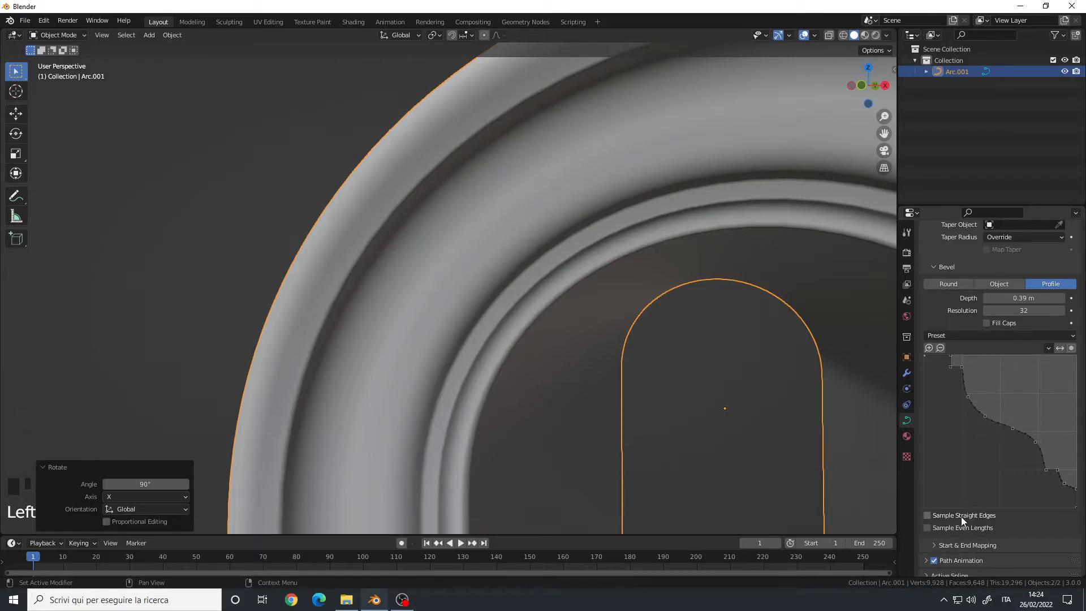
click(927, 516)
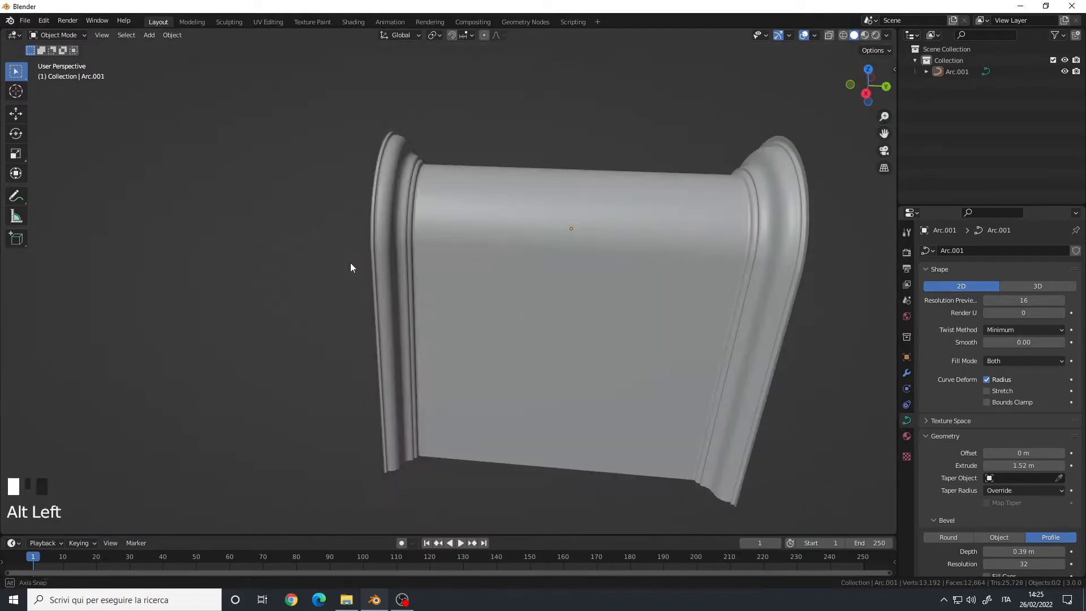
key(Tab)
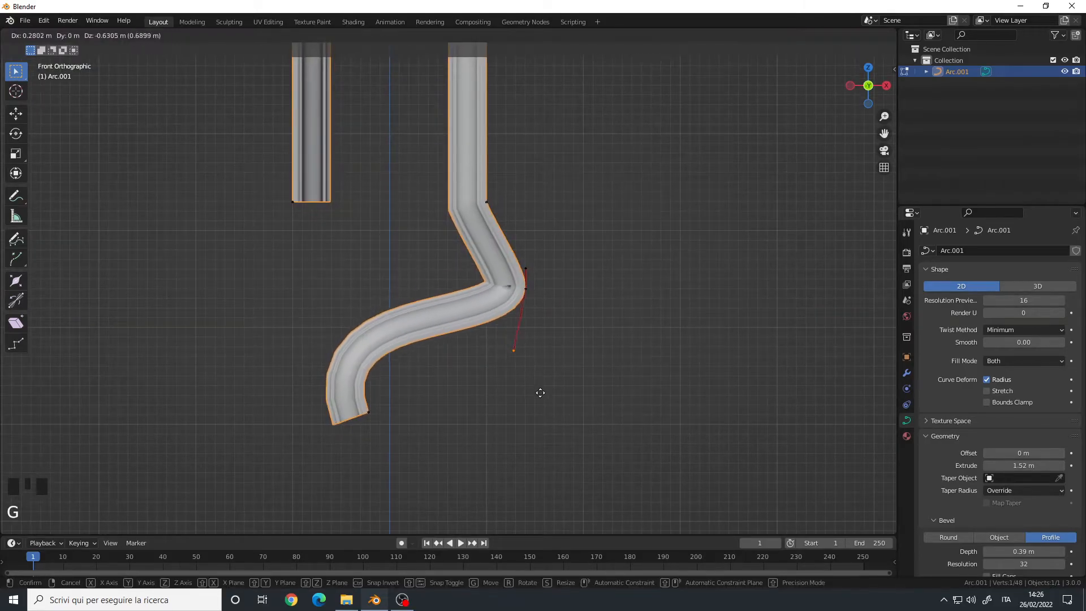
click(540, 393)
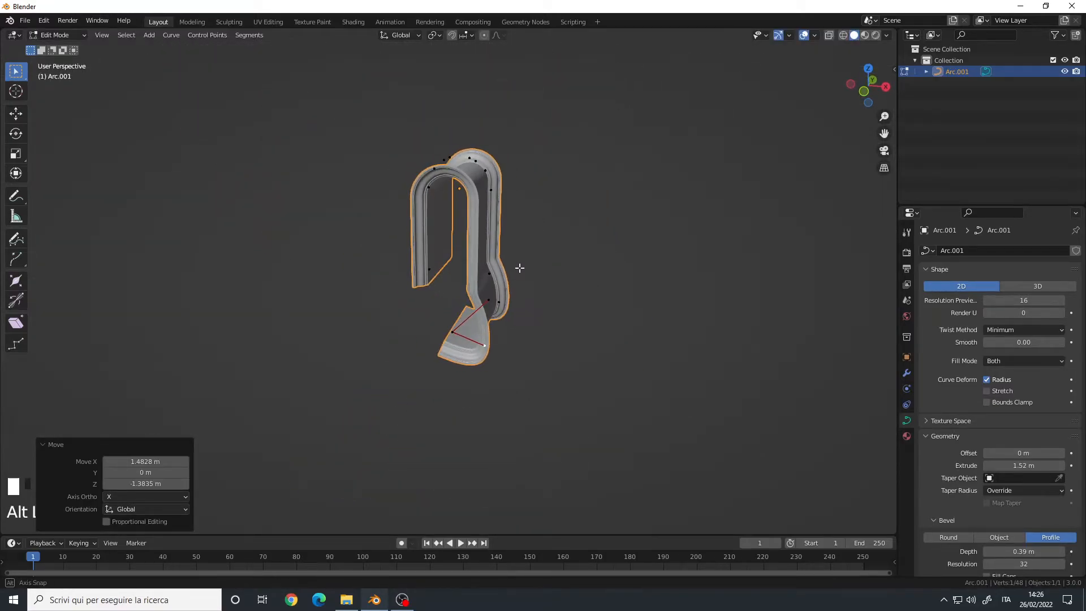
key(ctrl+z)
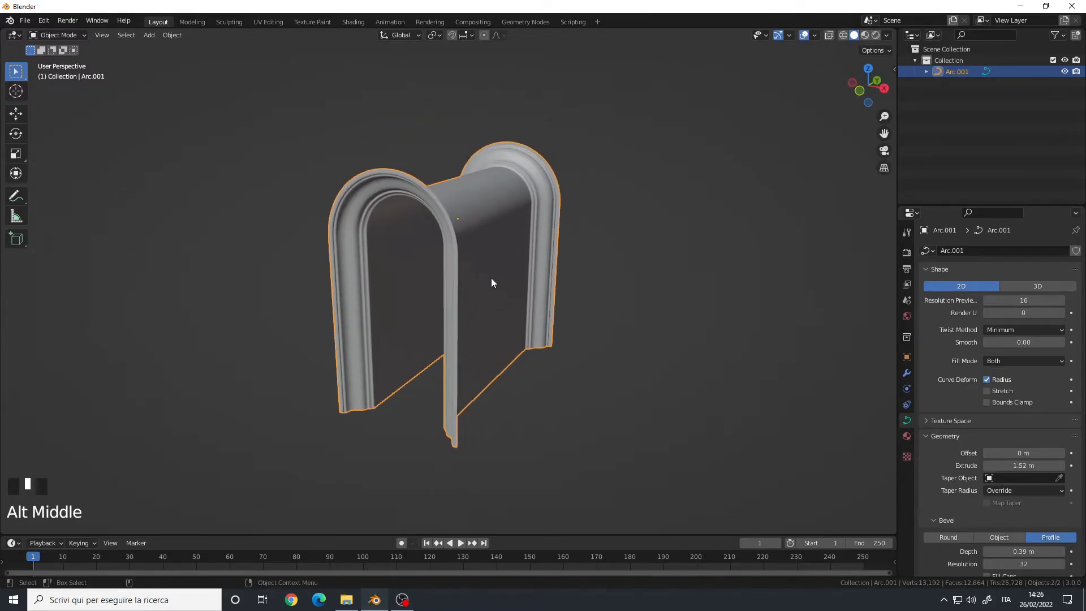
Duplicate the arch along X as Arc.002 and convert it to a mesh.
key(shift+d)
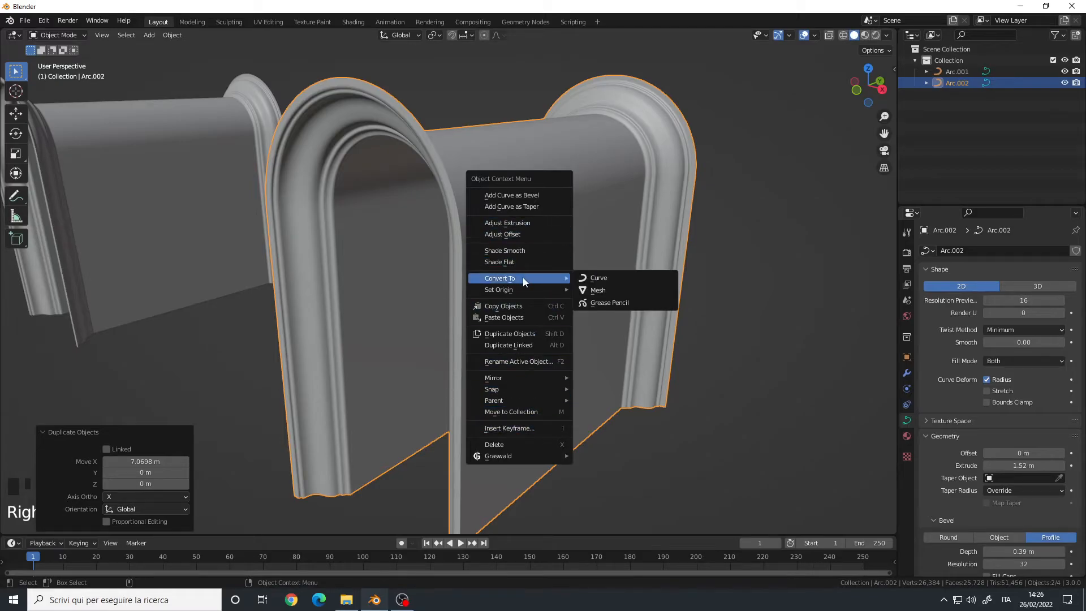
mouse_move(612, 290)
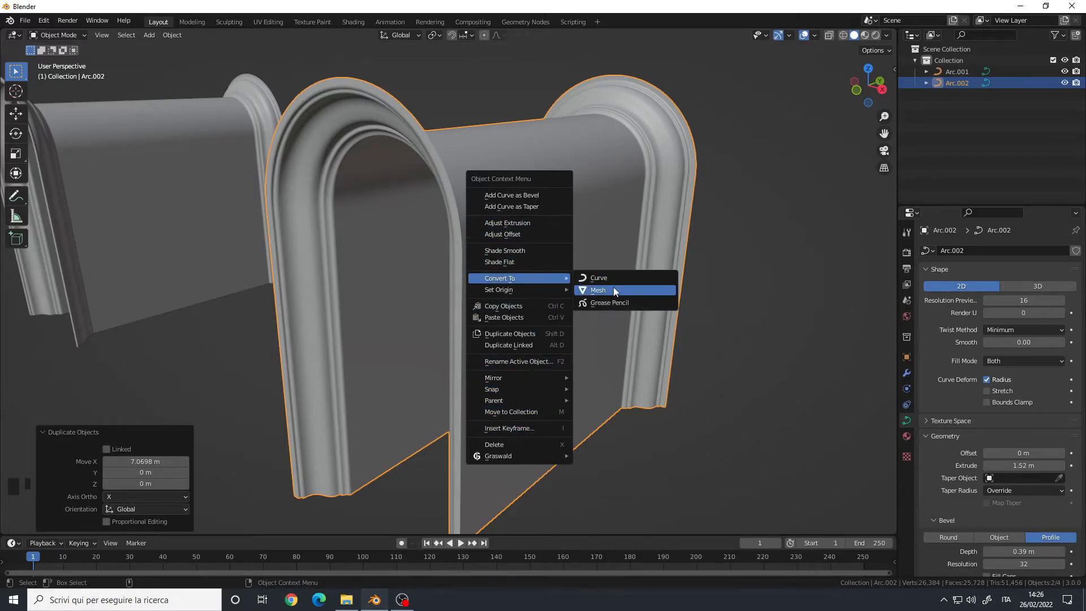
click(598, 289)
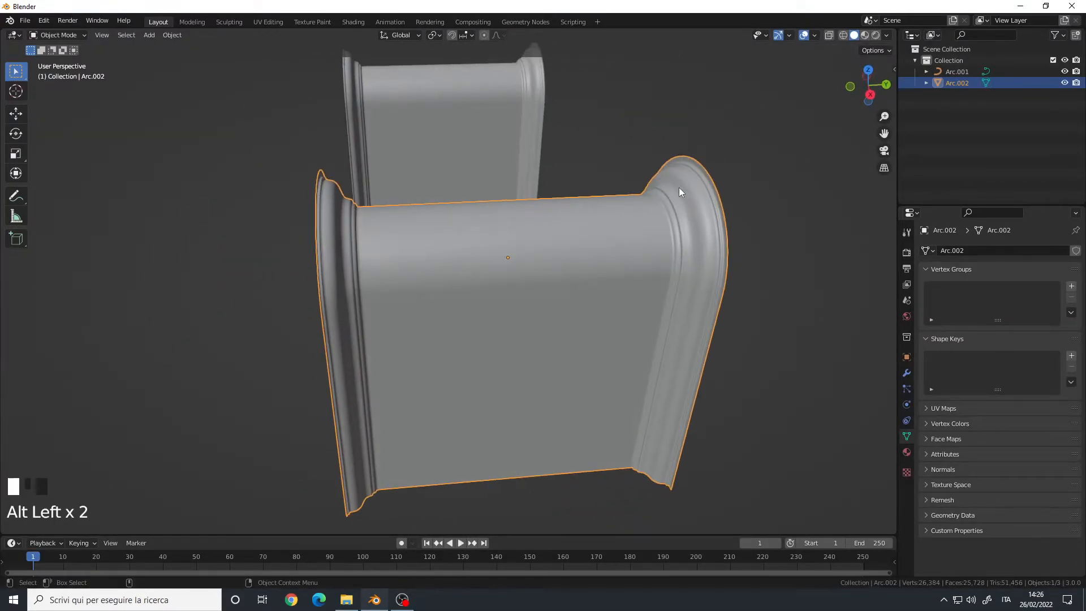
Enter Edit Mode on Arc.002 and zoom around to inspect its outer edge loops.
key(Tab)
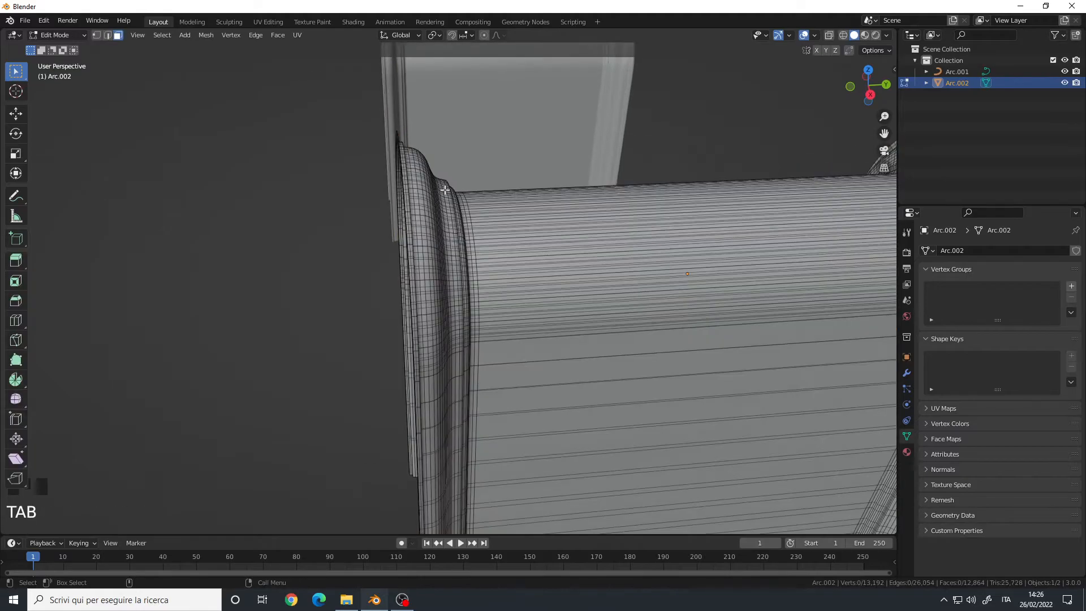
scroll(up, 3)
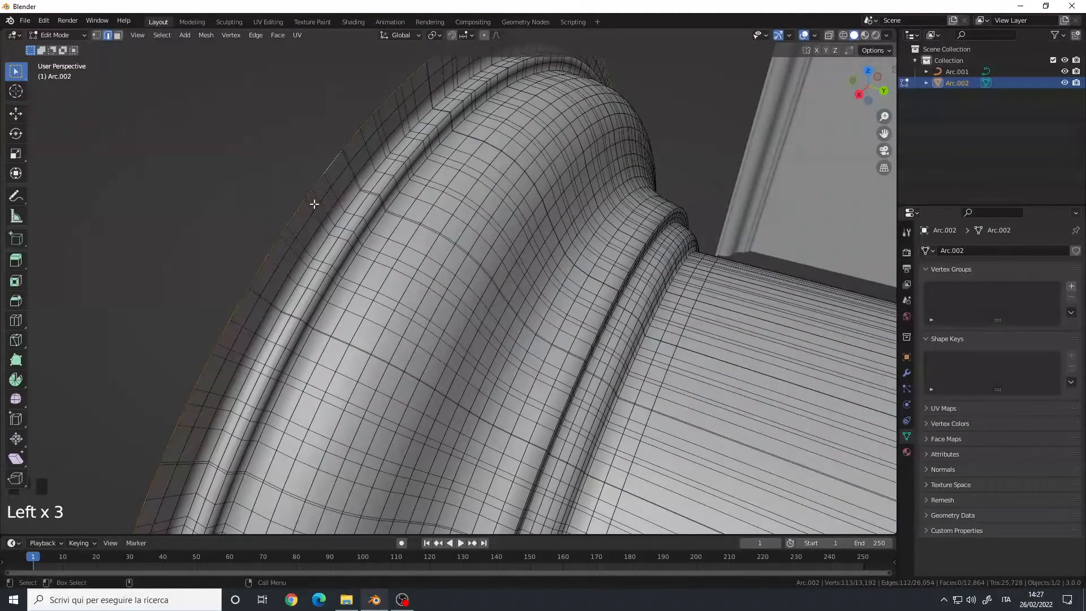
scroll(down, 3)
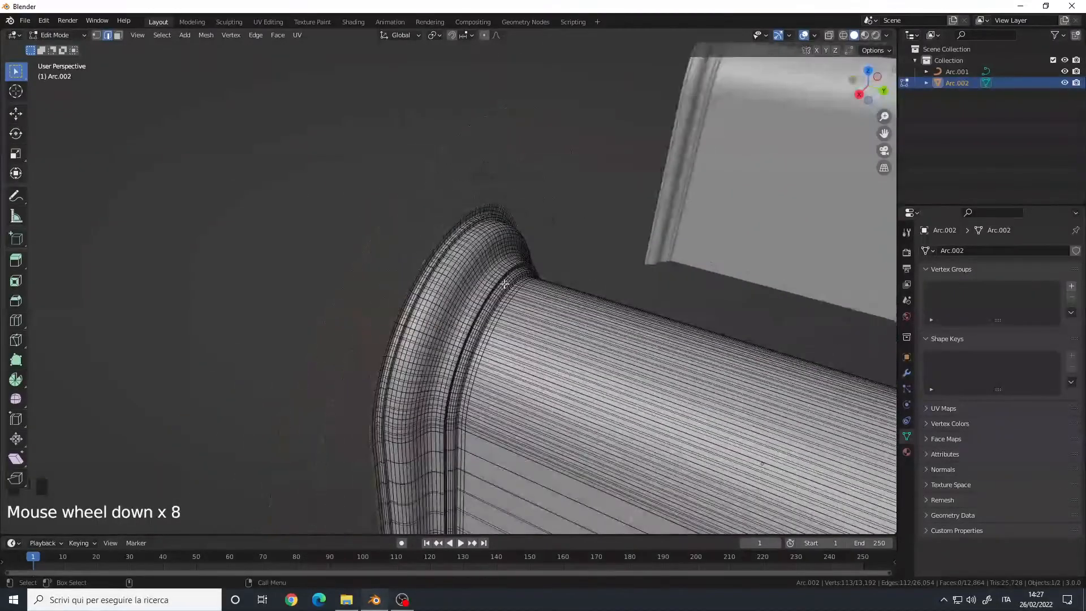
scroll(up, 3)
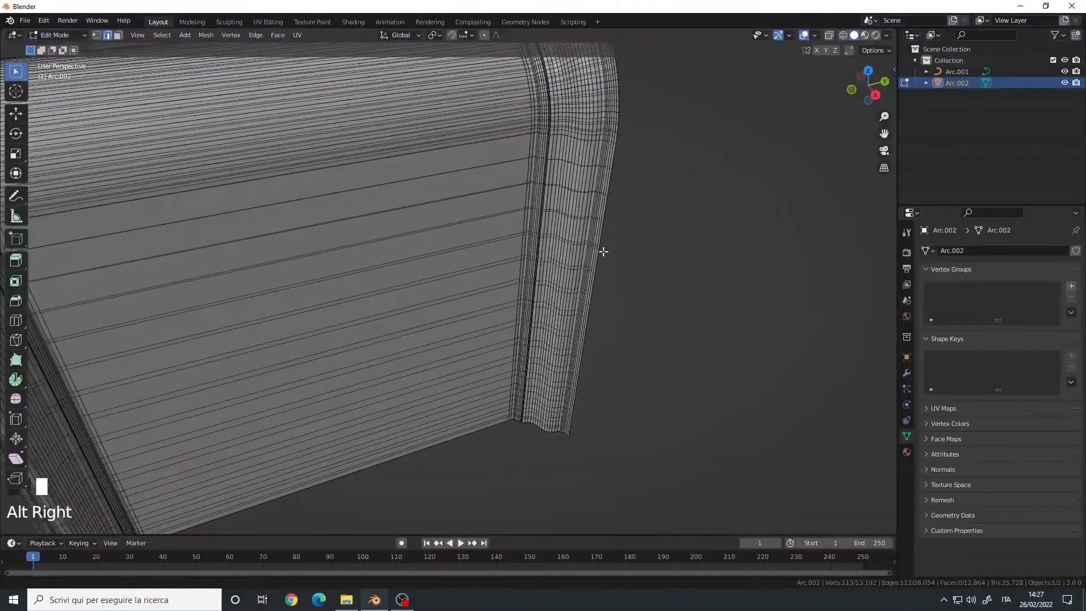
scroll(up, 3)
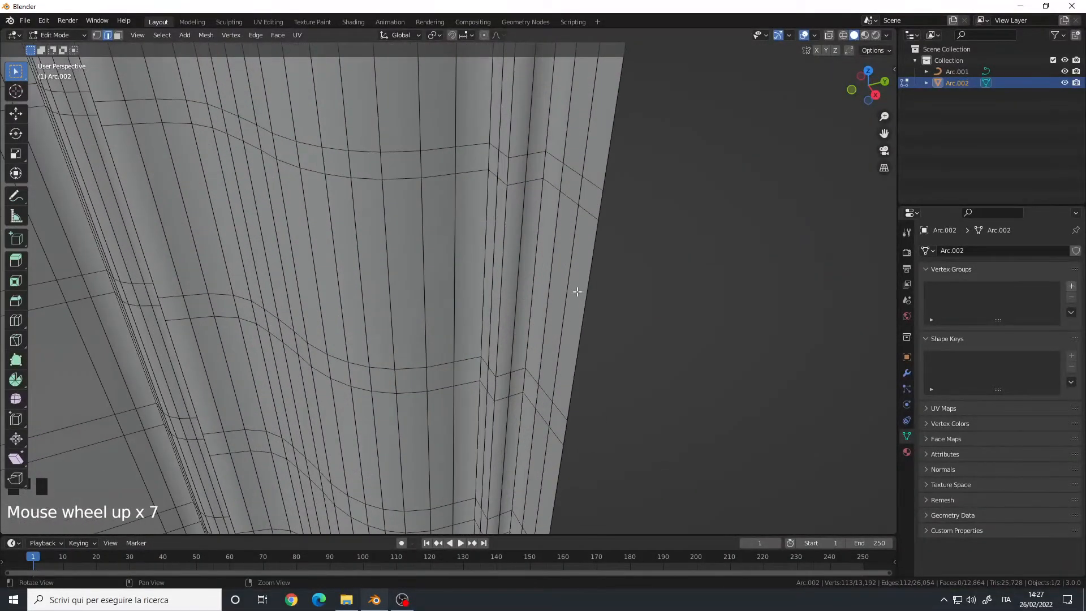
scroll(down, 3)
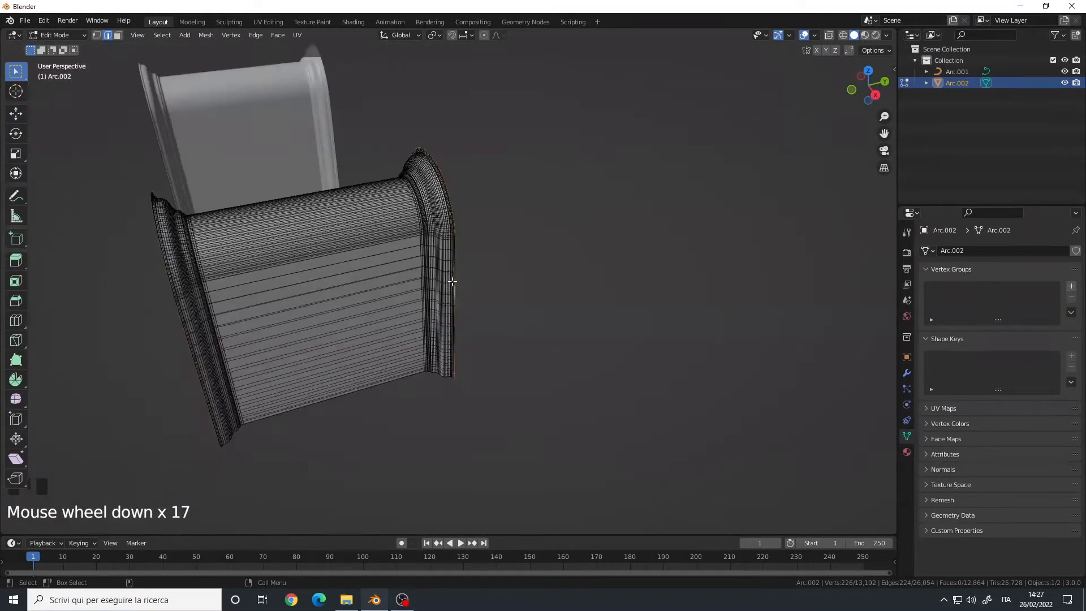
Bridge the two selected outer edge loops and finish editing the mesh.
right_click(452, 282)
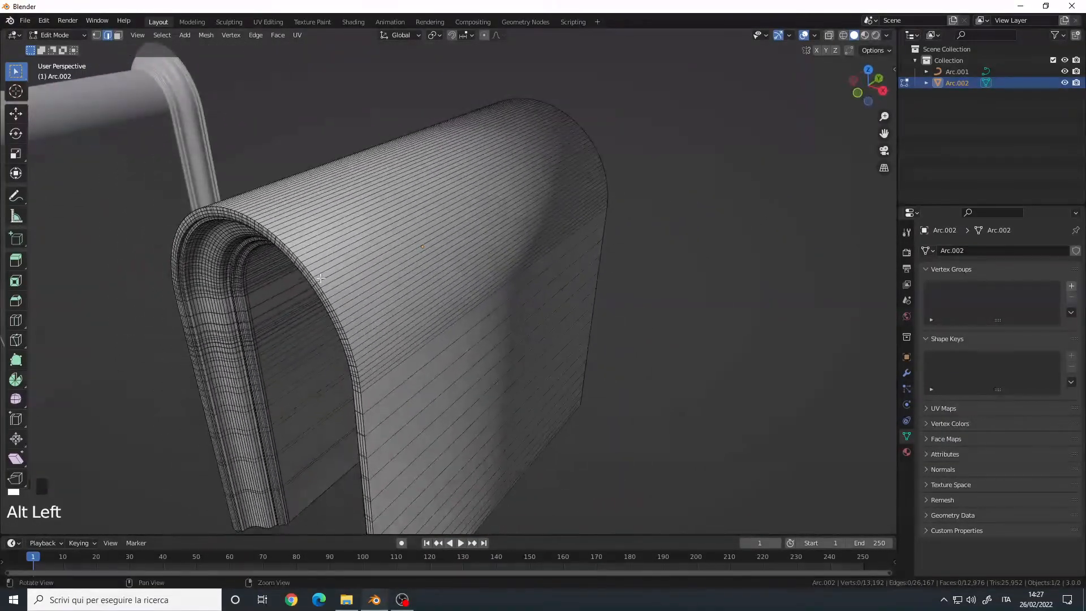
scroll(up, 3)
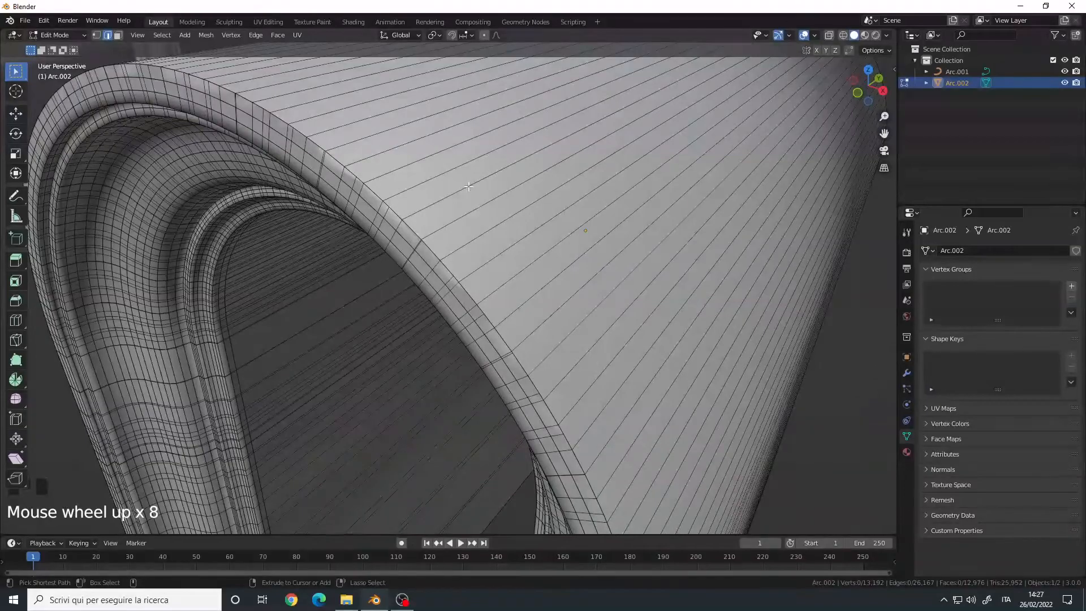
key(ctrl+r)
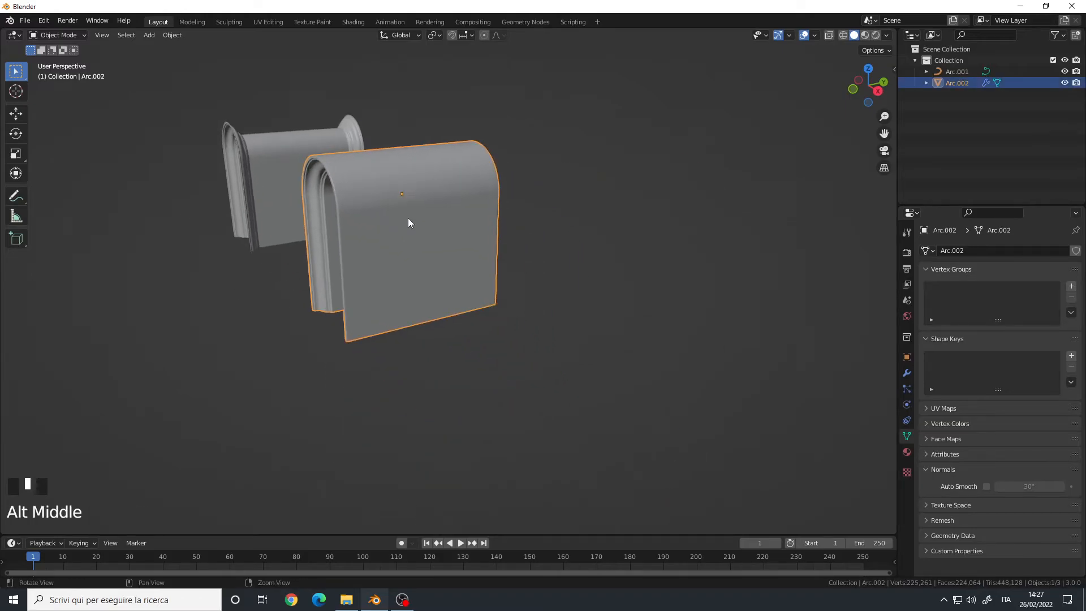
Duplicate the arch curve into Arc.003, convert it to a mesh, and enter Edit Mode.
key(shift+d)
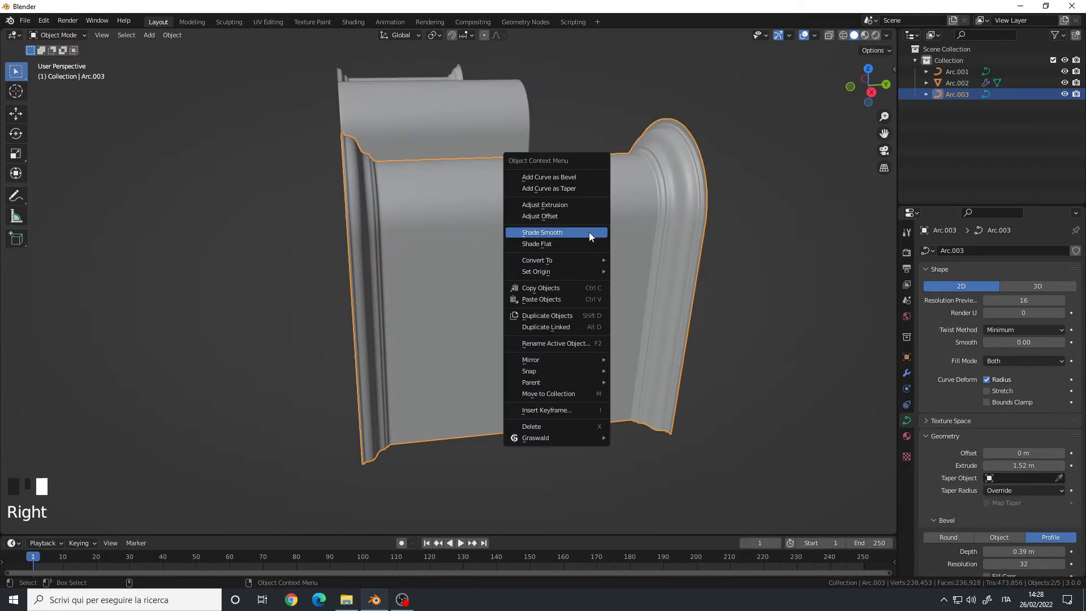
click(537, 259)
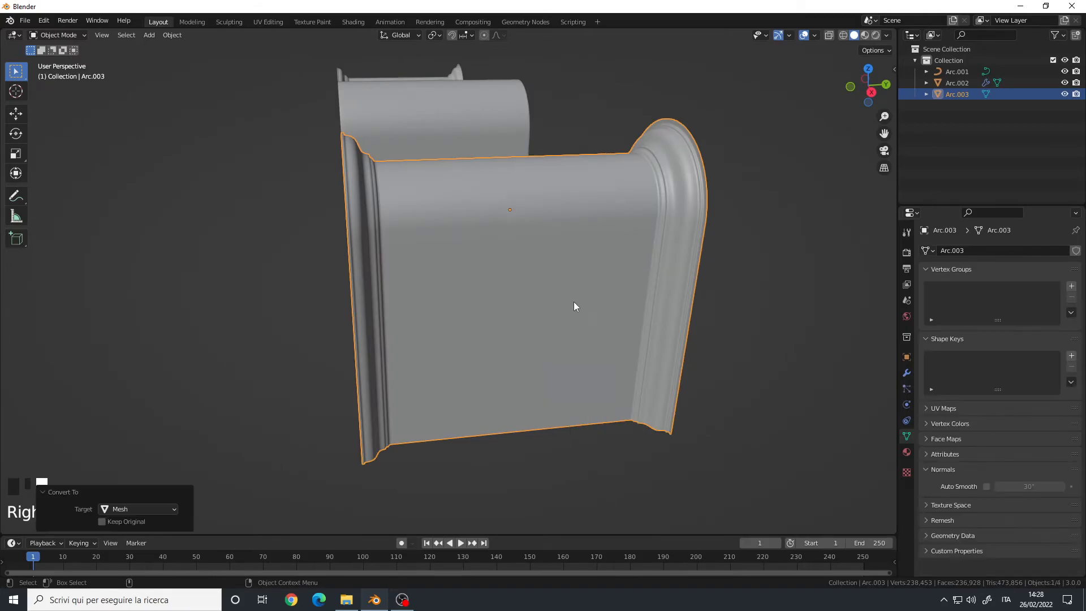
key(Tab)
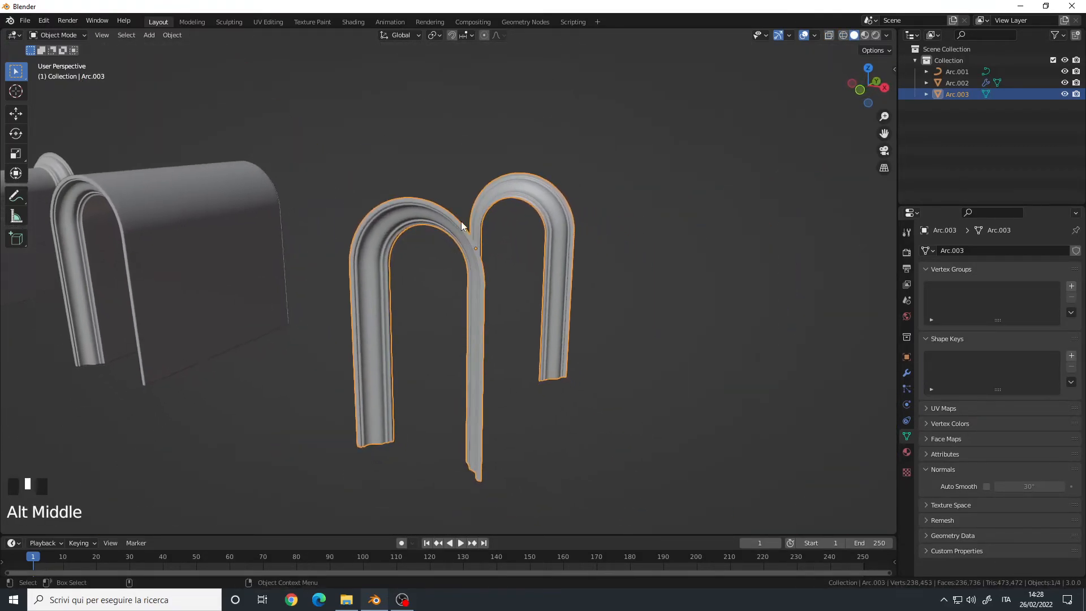
scroll(down, 3)
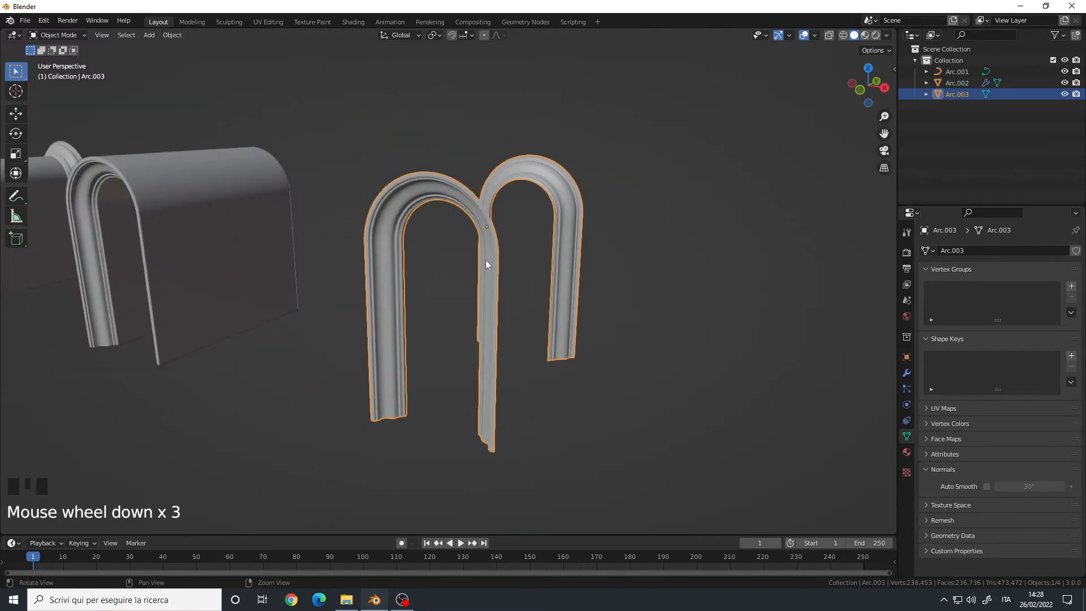